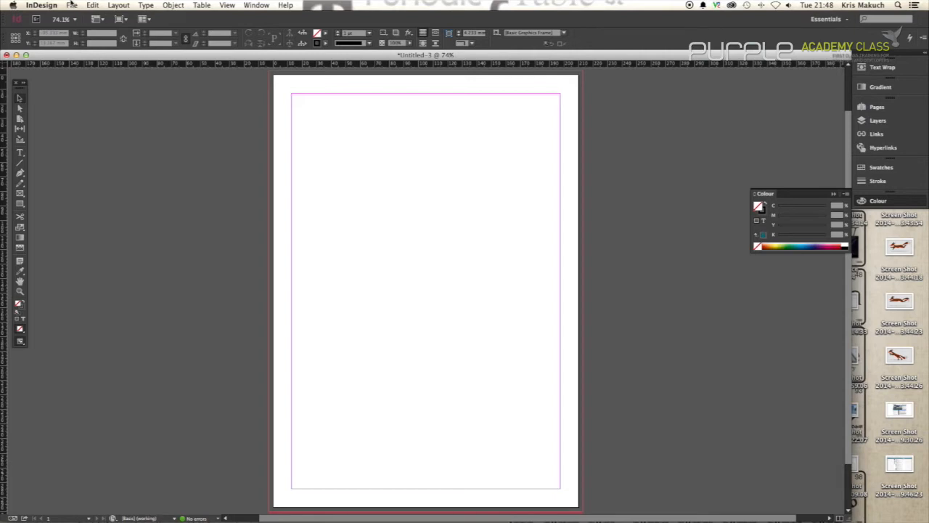
pyautogui.moveTo(40, 189)
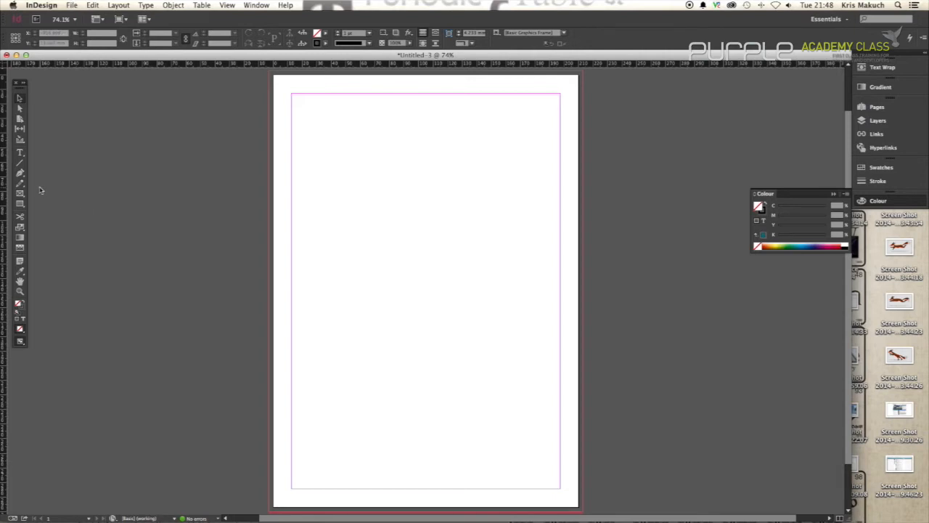
pyautogui.moveTo(20, 204)
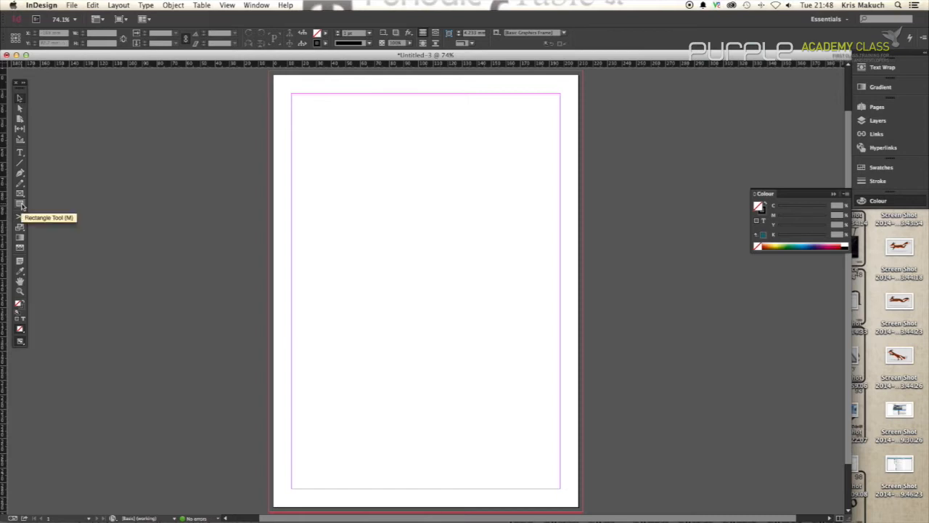
# Draw a rectangle across the top of the page and fill it with a sea green from the Colour Picker.
pyautogui.moveTo(291, 113); pyautogui.dragTo(517, 324)
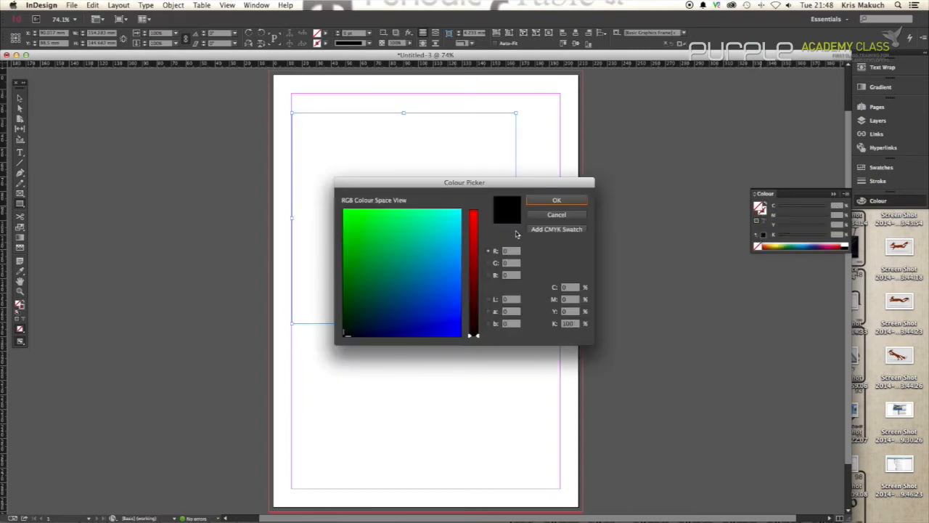
pyautogui.click(398, 243)
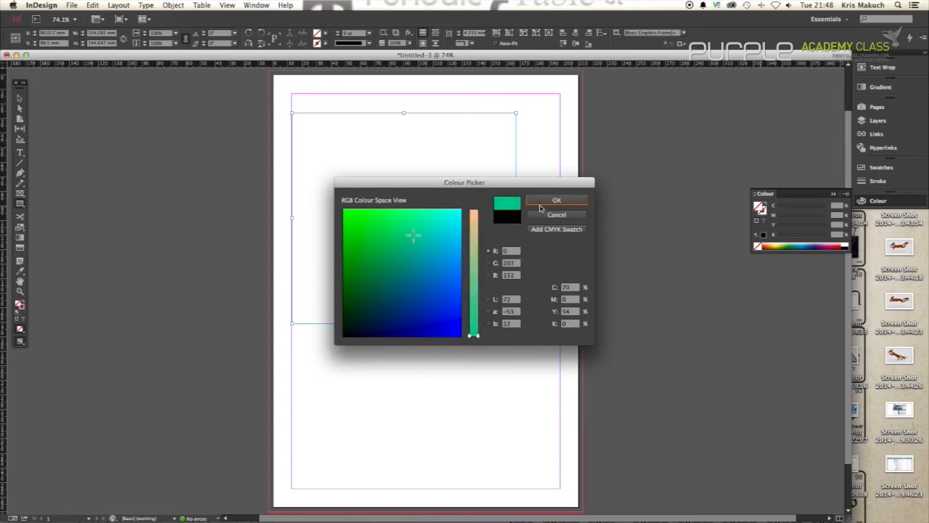
pyautogui.click(557, 200)
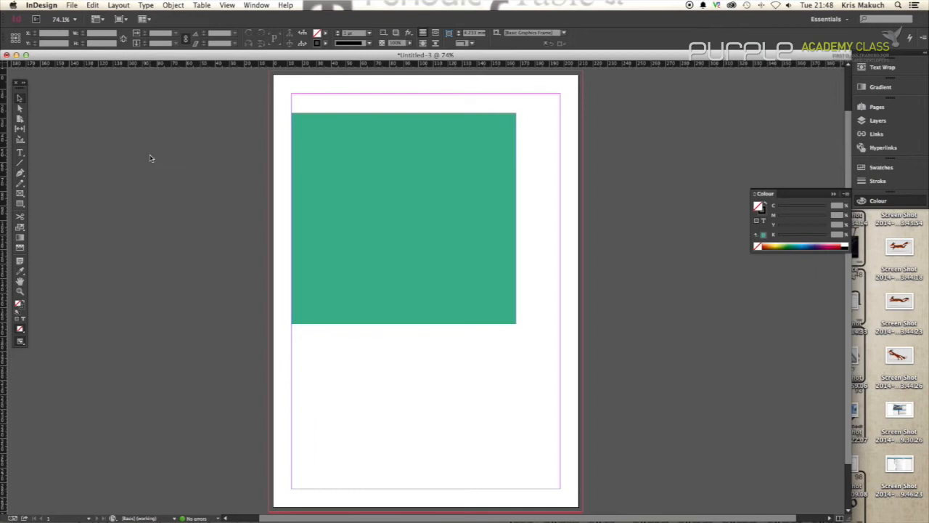
pyautogui.click(334, 180)
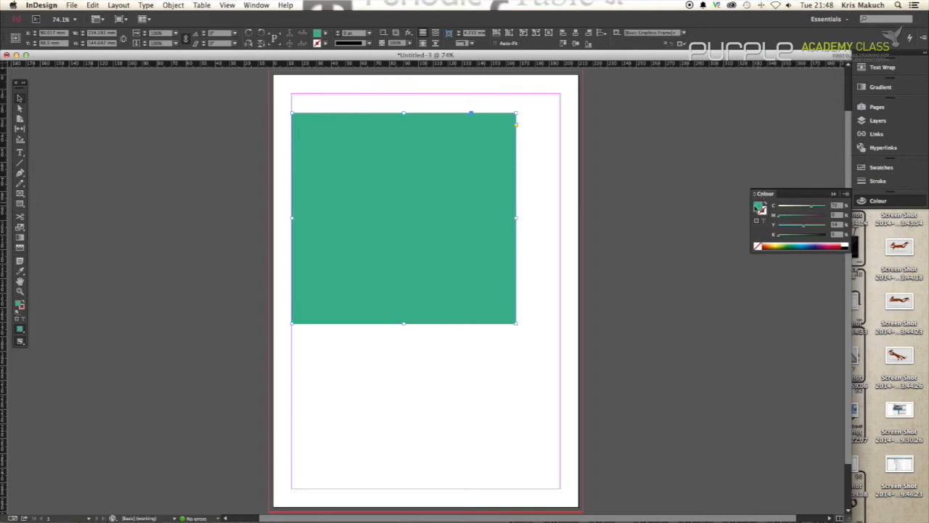
# Add the rectangle's green to the Swatches via the Colour panel menu and show the Swatches panel.
pyautogui.click(255, 6)
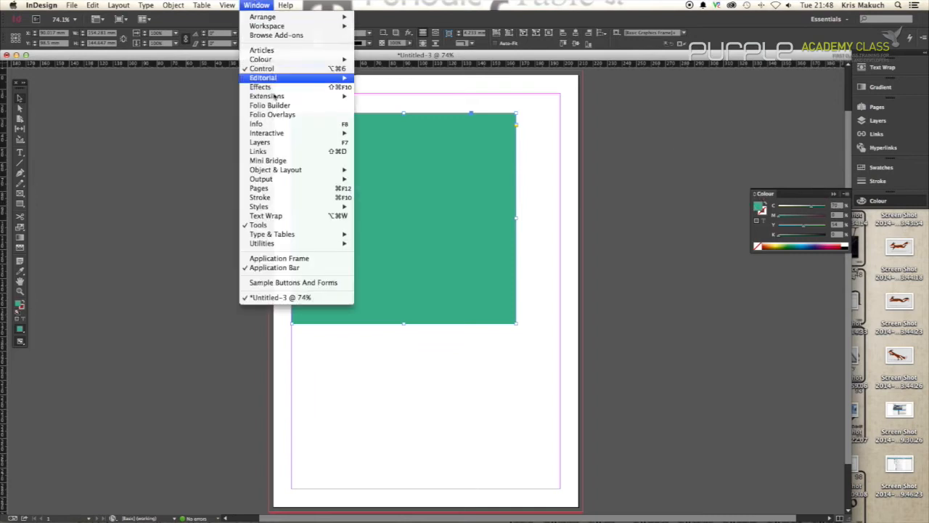
pyautogui.moveTo(261, 58)
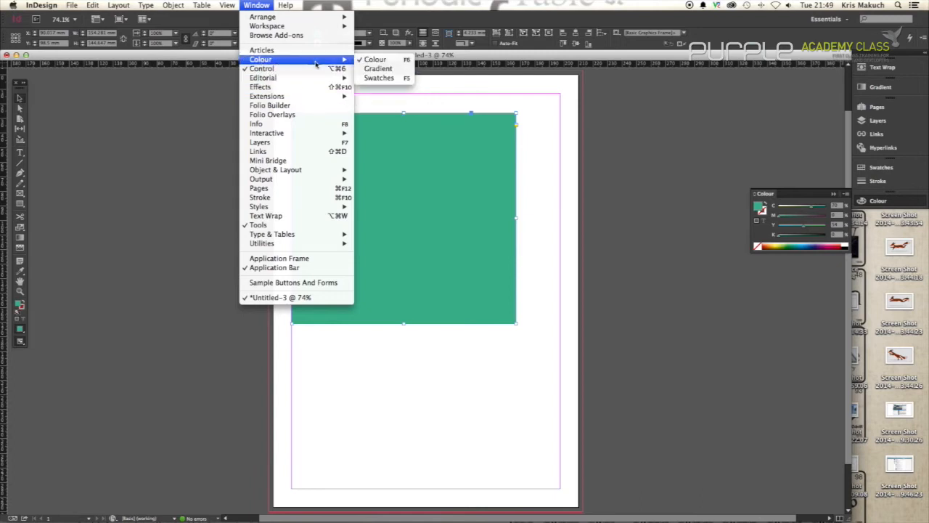
pyautogui.moveTo(630, 167)
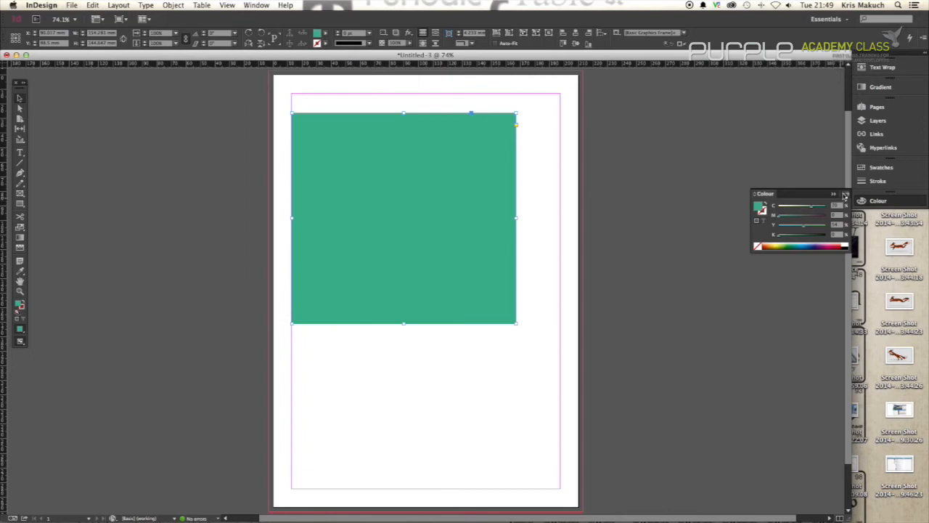
pyautogui.click(843, 195)
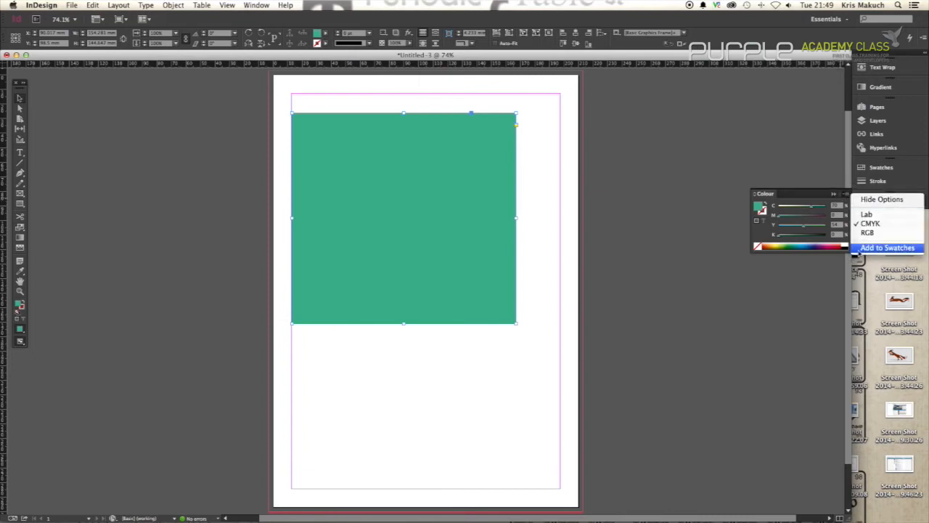
pyautogui.click(882, 199)
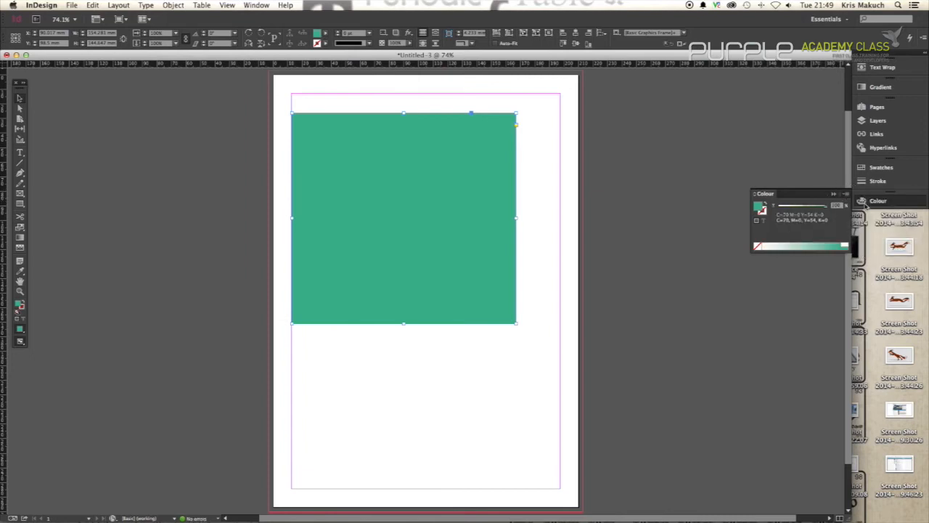
pyautogui.click(882, 169)
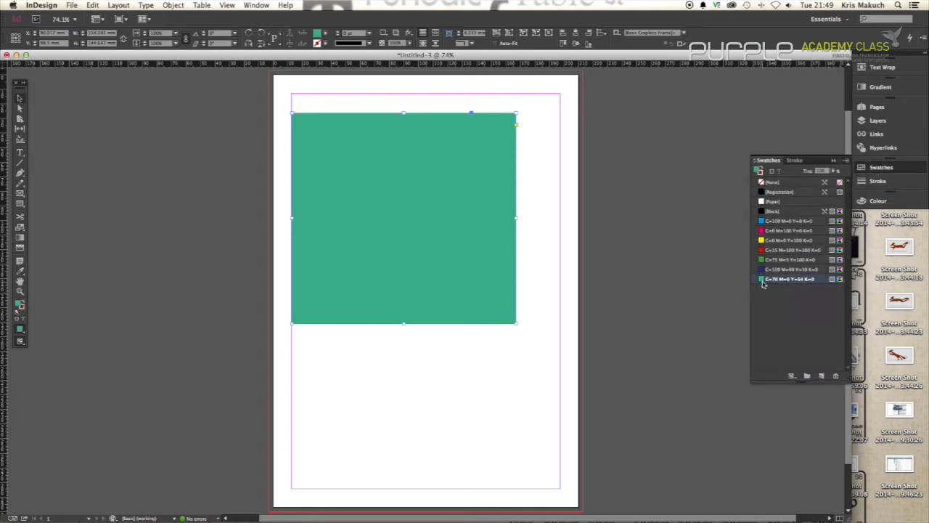
pyautogui.moveTo(820, 282)
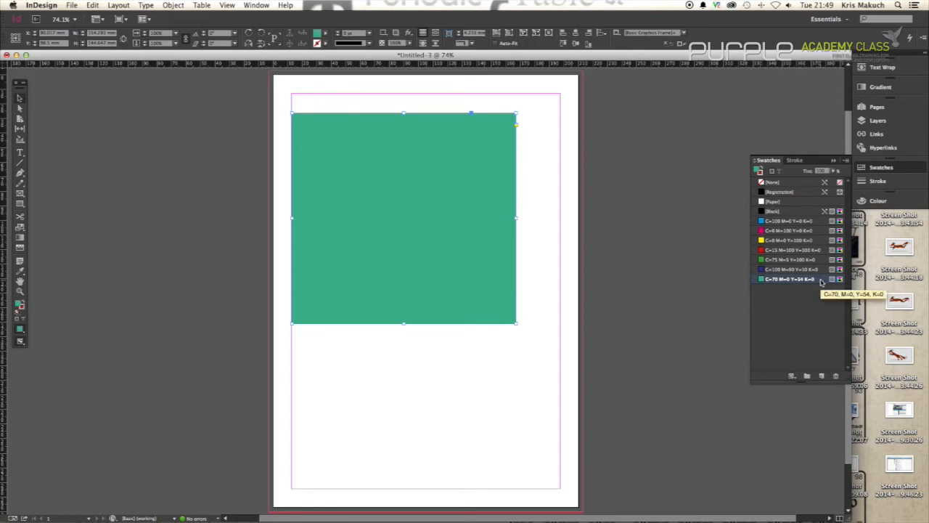
pyautogui.moveTo(798, 278)
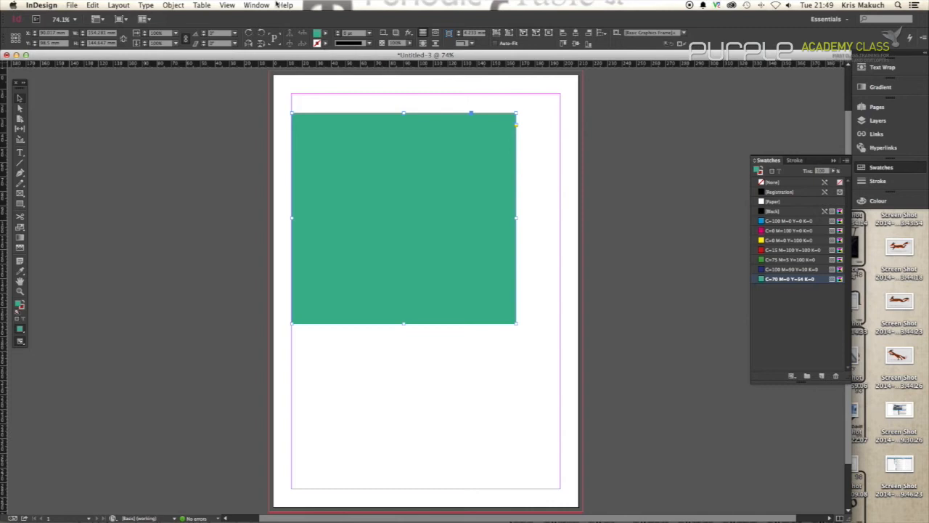
pyautogui.click(255, 6)
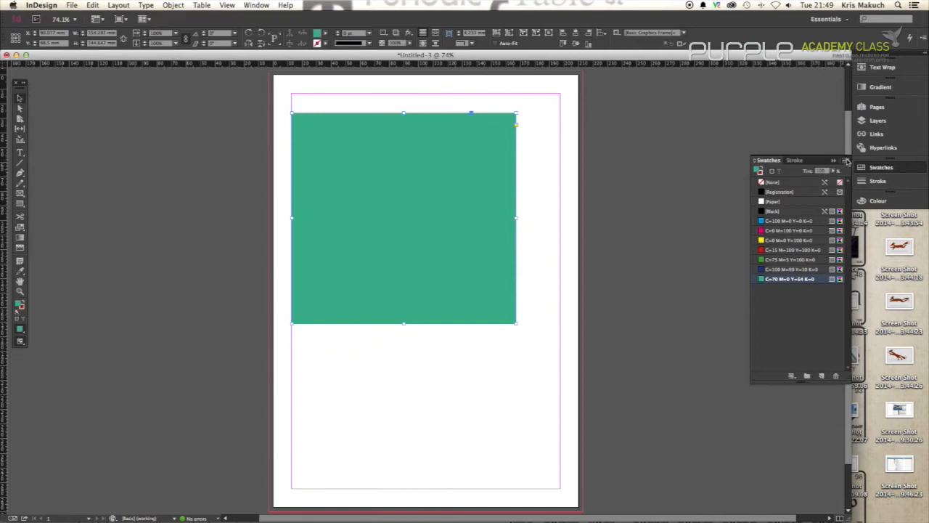
# Start a new gradient swatch from the Swatches panel menu and name it 'Super green'.
pyautogui.click(833, 160)
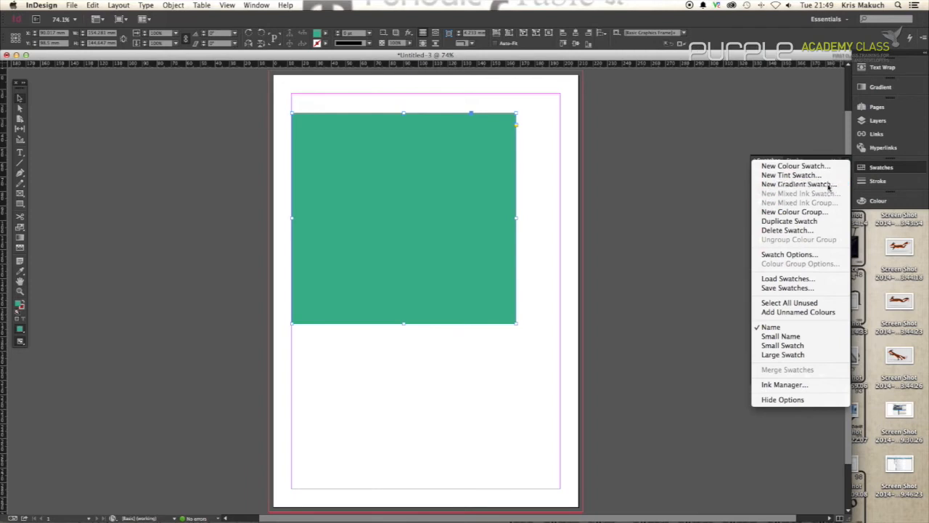
pyautogui.click(795, 182)
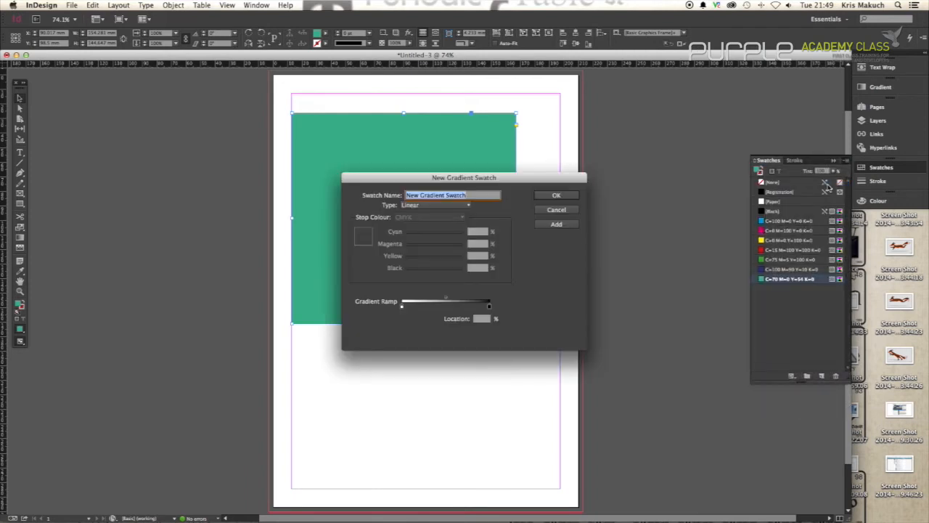
pyautogui.write('Sid')
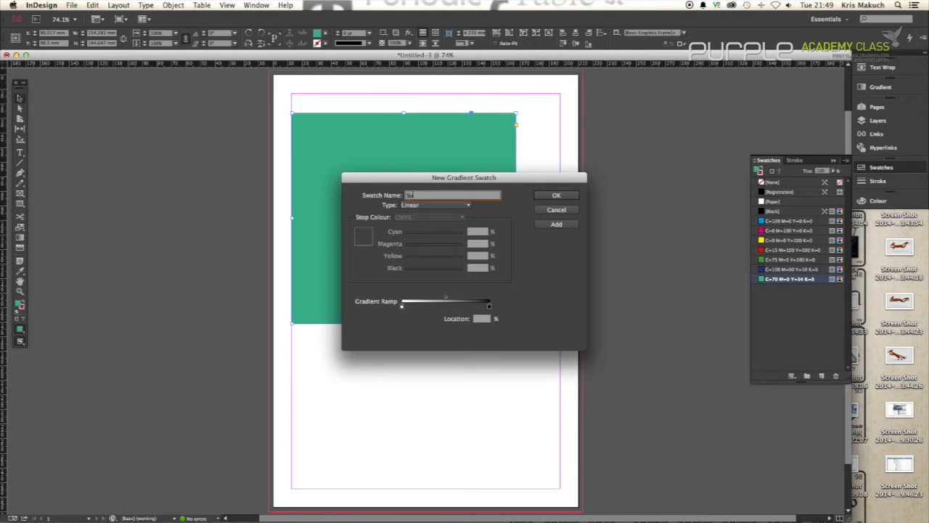
pyautogui.write('Super gr')
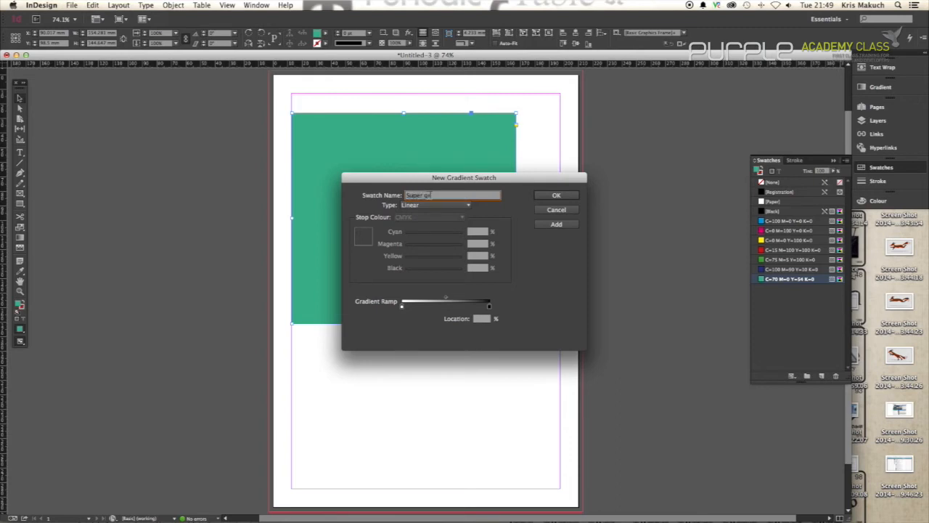
pyautogui.write('green')
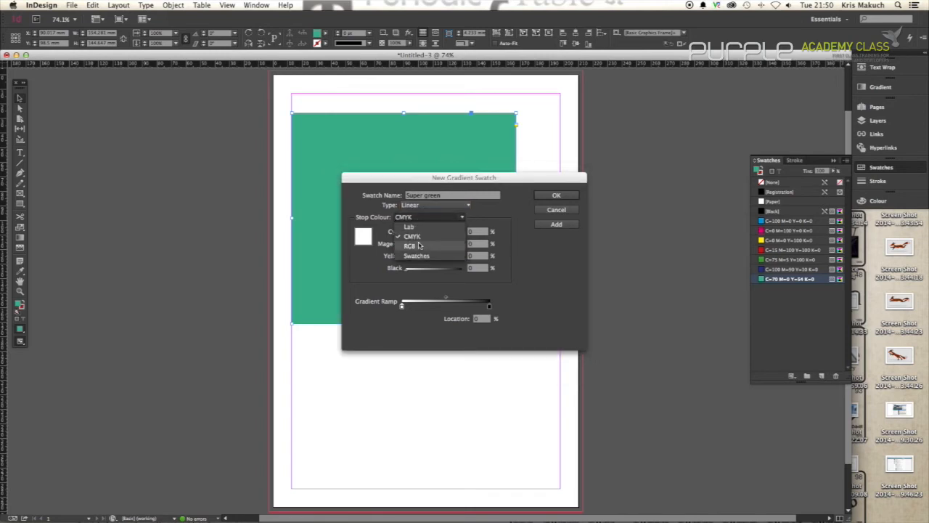
# Set the gradient stops from saved swatches: the green at the start and the red CMYK at the end.
pyautogui.click(415, 256)
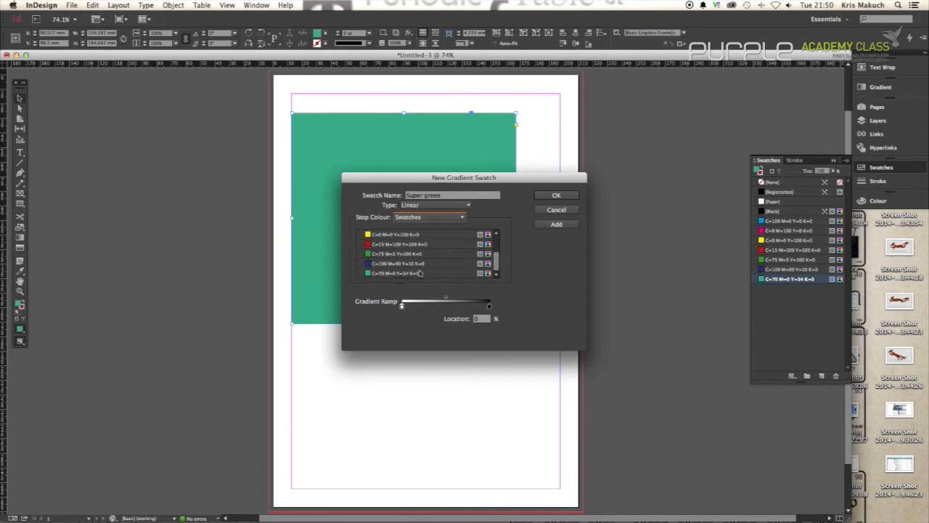
pyautogui.click(395, 273)
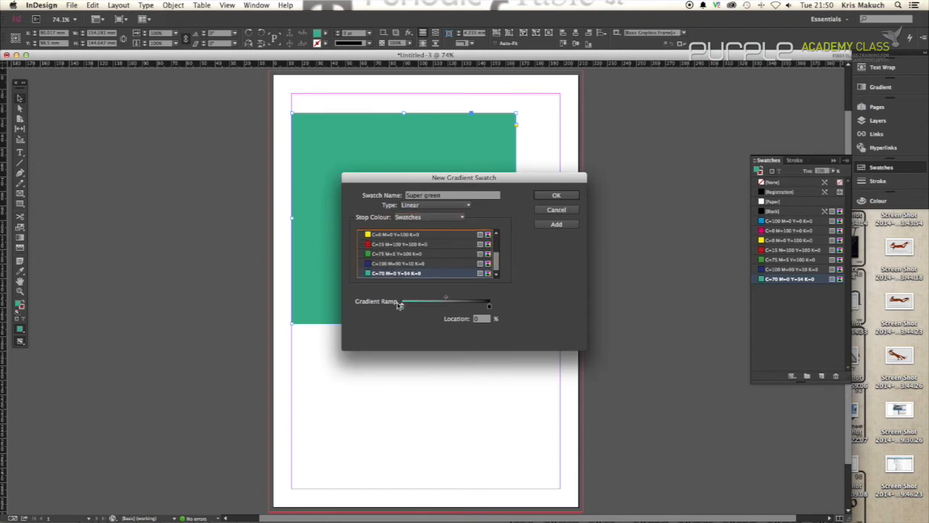
pyautogui.moveTo(404, 308)
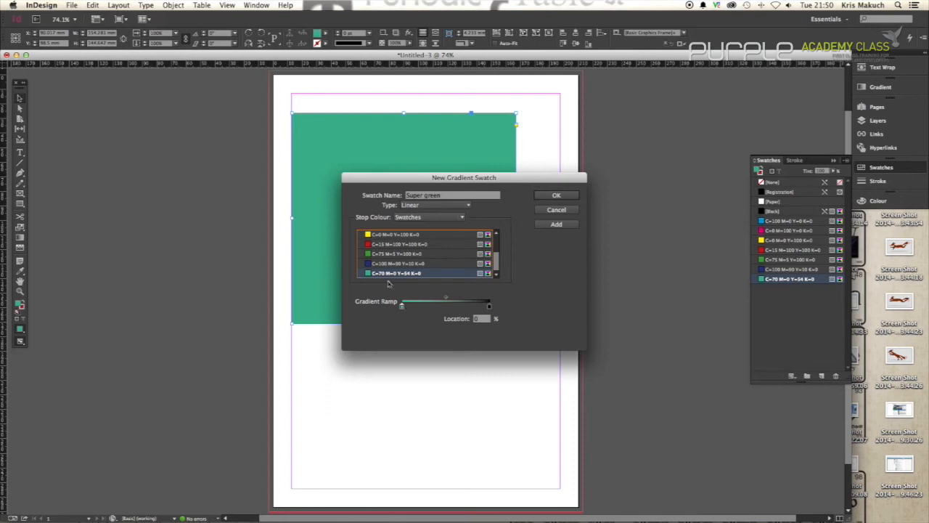
pyautogui.moveTo(395, 273)
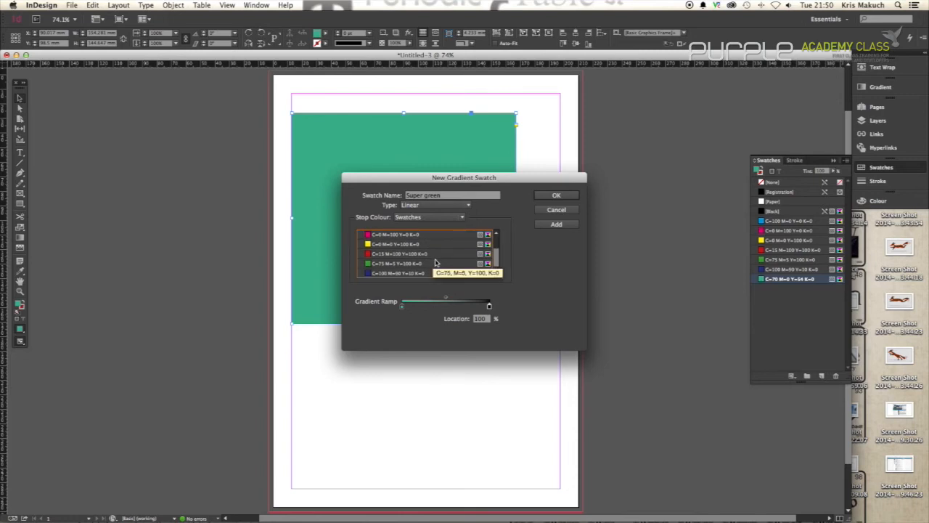
pyautogui.click(398, 263)
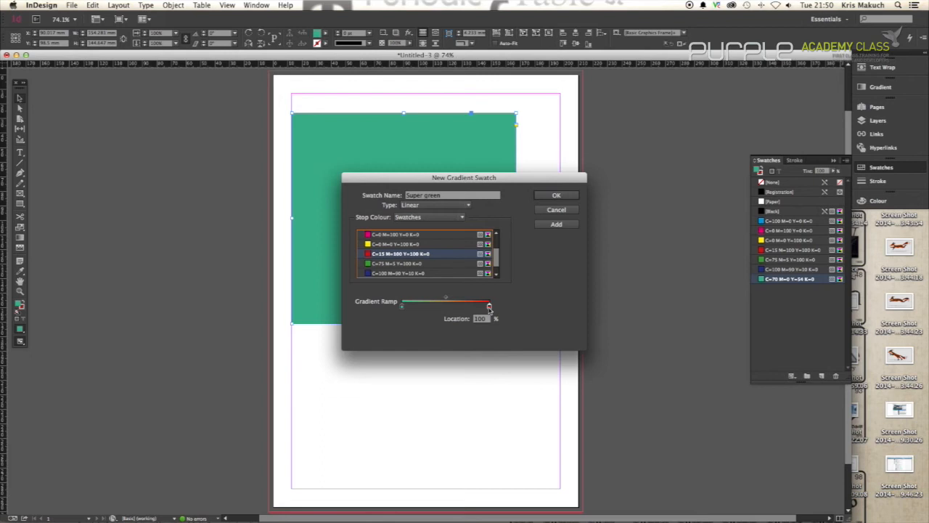
# Push the ramp's blend point toward the red end and save the Super green swatch onto the rectangle.
pyautogui.moveTo(488, 307); pyautogui.dragTo(445, 306)
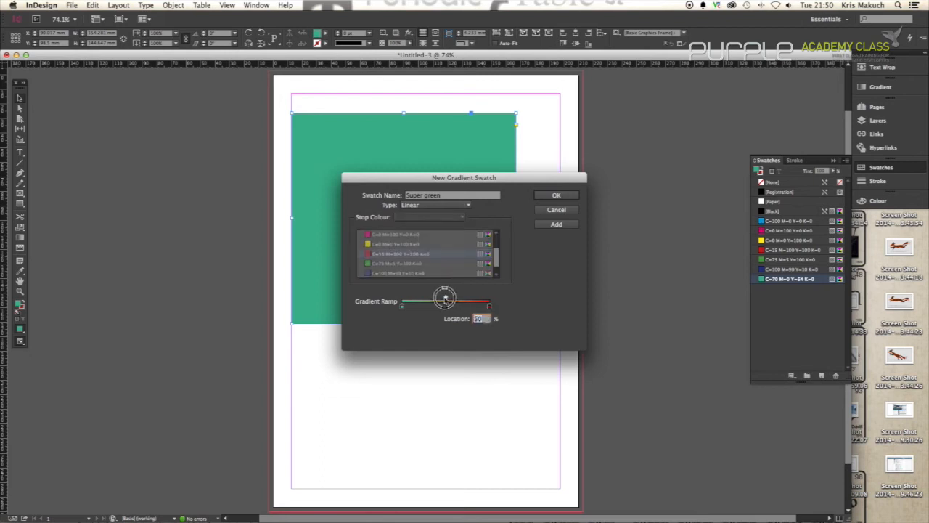
pyautogui.moveTo(444, 299); pyautogui.dragTo(412, 299)
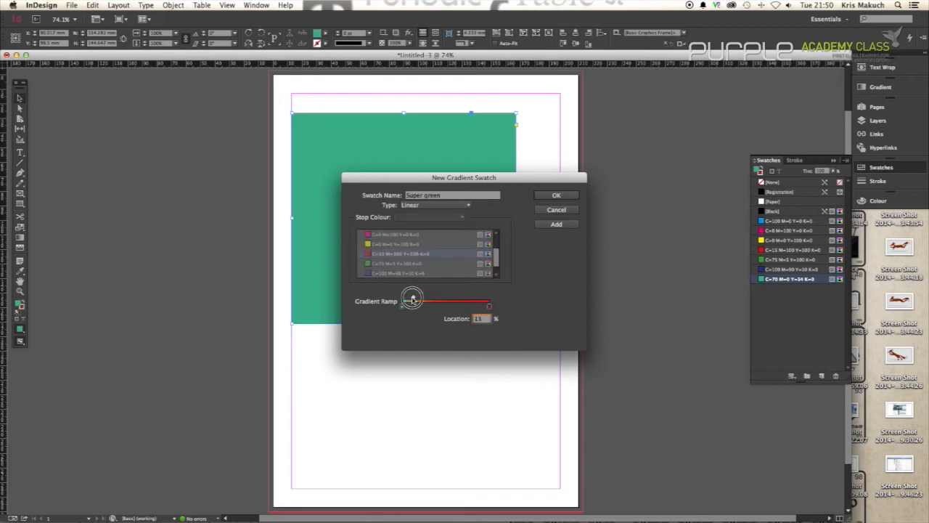
pyautogui.moveTo(412, 300); pyautogui.dragTo(456, 298)
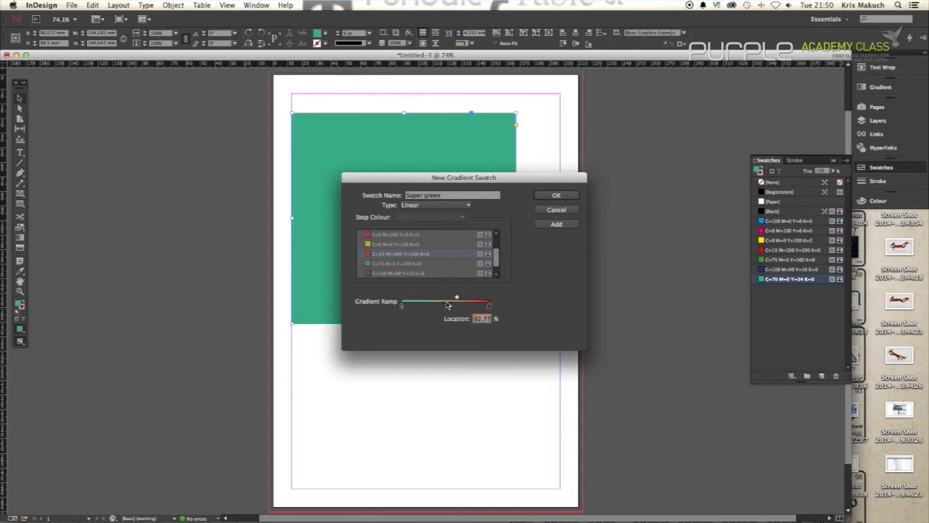
pyautogui.moveTo(456, 298); pyautogui.dragTo(474, 298)
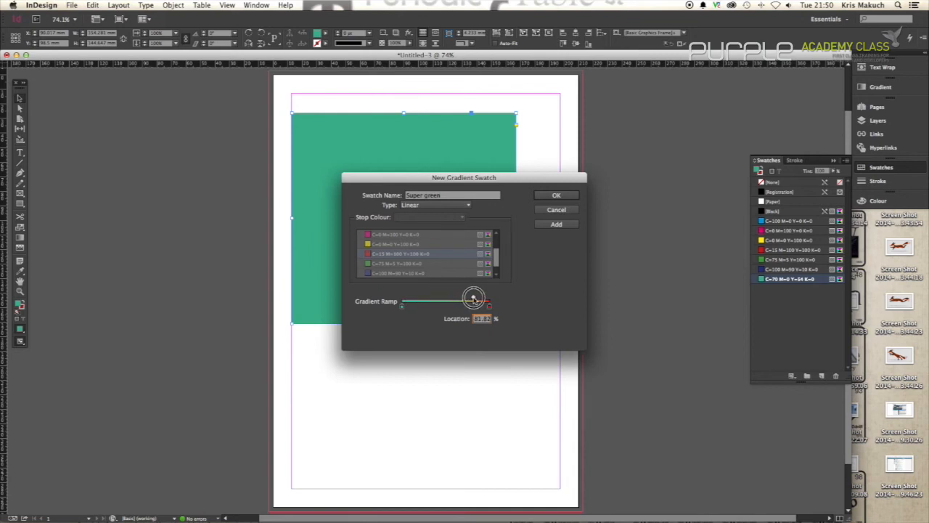
pyautogui.moveTo(473, 298); pyautogui.dragTo(455, 299)
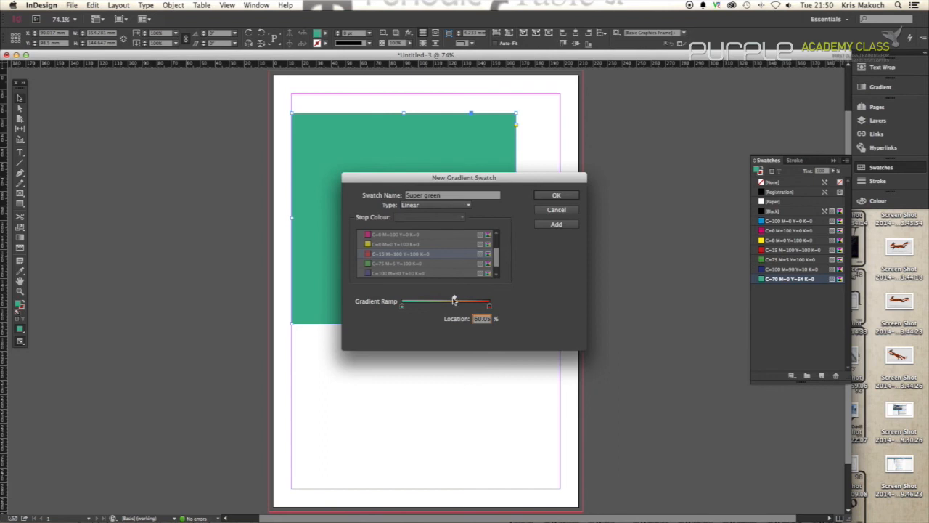
pyautogui.moveTo(453, 299); pyautogui.dragTo(445, 299)
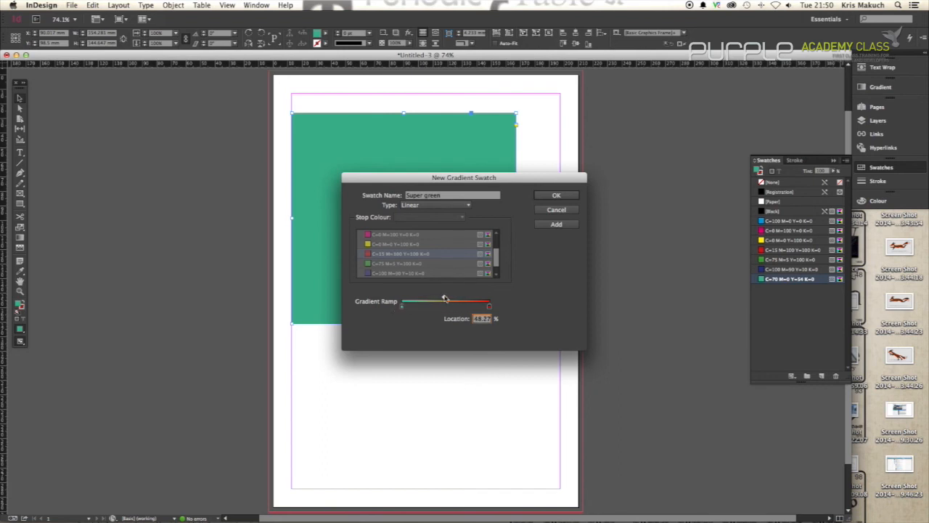
pyautogui.moveTo(445, 301); pyautogui.dragTo(477, 301)
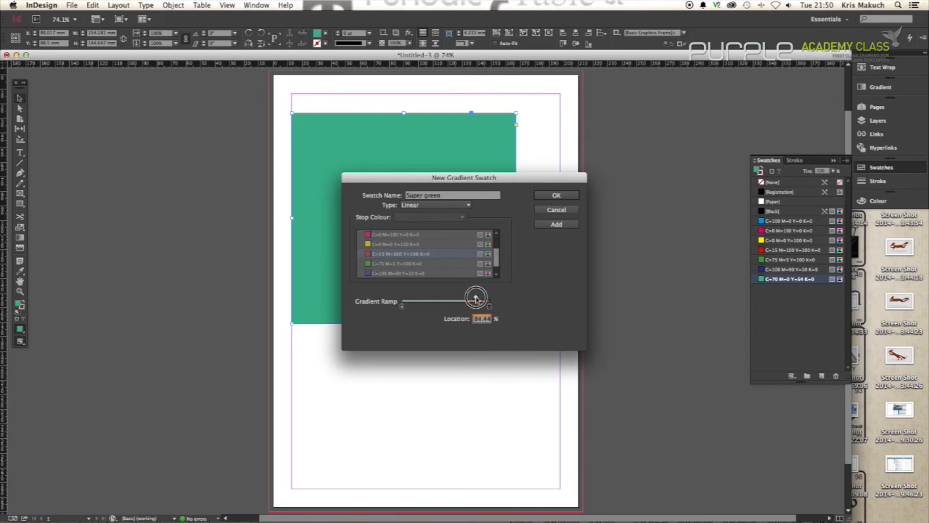
pyautogui.moveTo(476, 299); pyautogui.dragTo(479, 299)
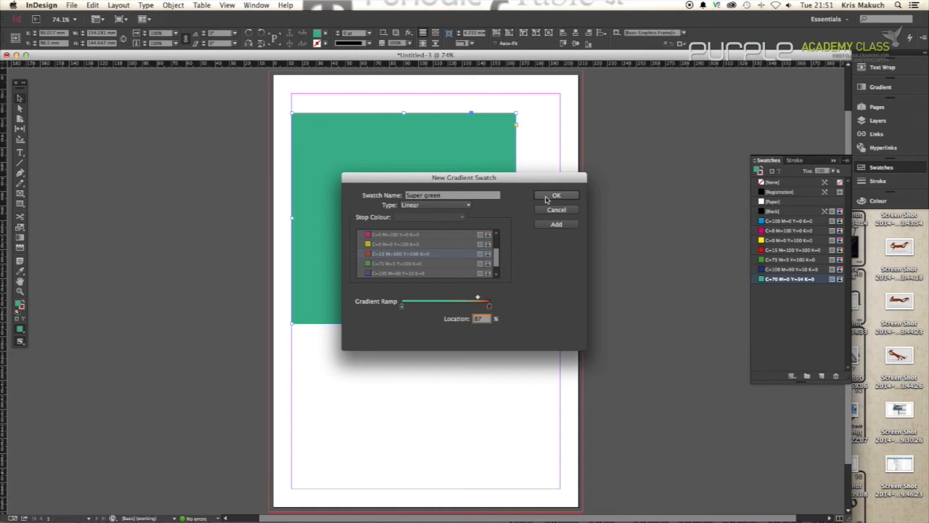
pyautogui.click(556, 195)
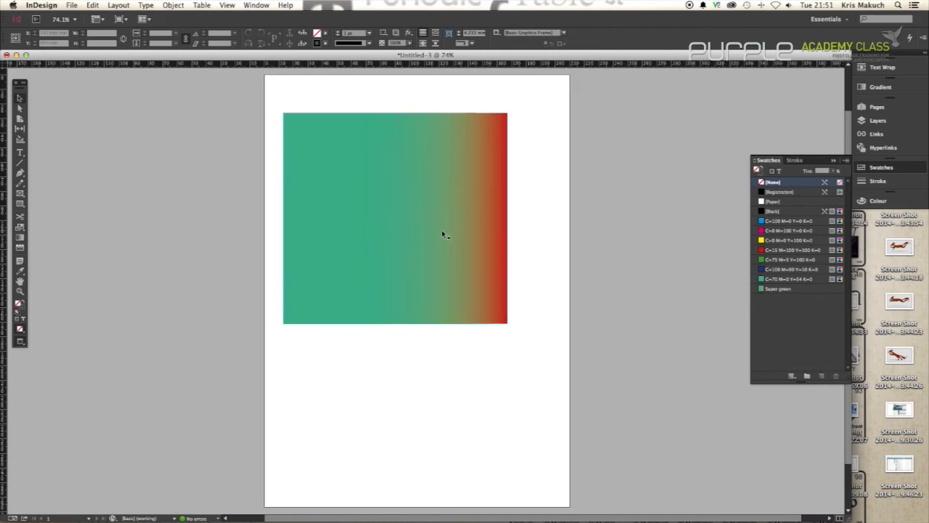
pyautogui.click(395, 218)
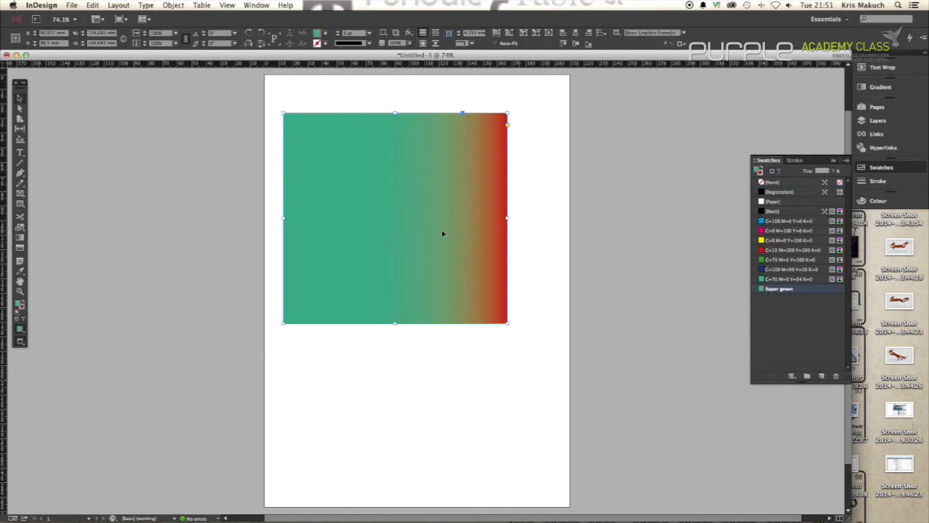
pyautogui.moveTo(597, 276)
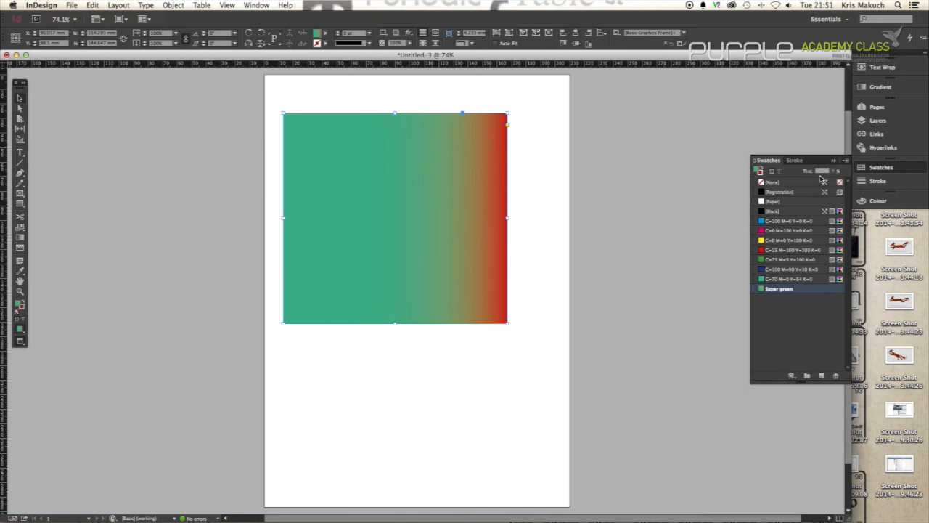
pyautogui.click(833, 160)
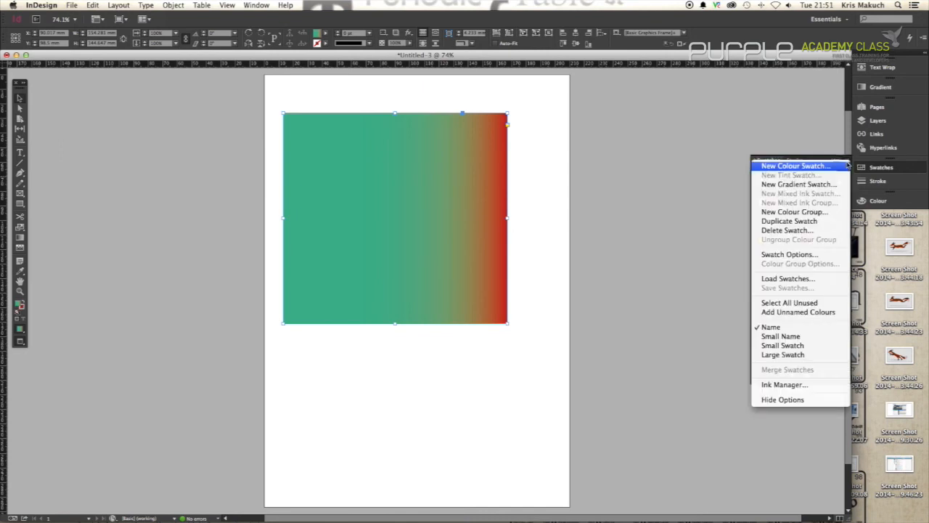
pyautogui.moveTo(799, 183)
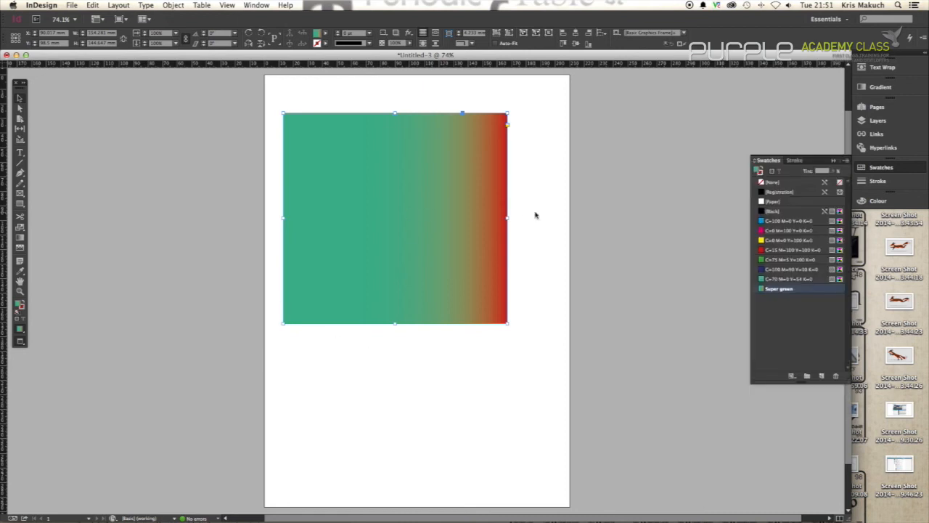
pyautogui.moveTo(563, 218)
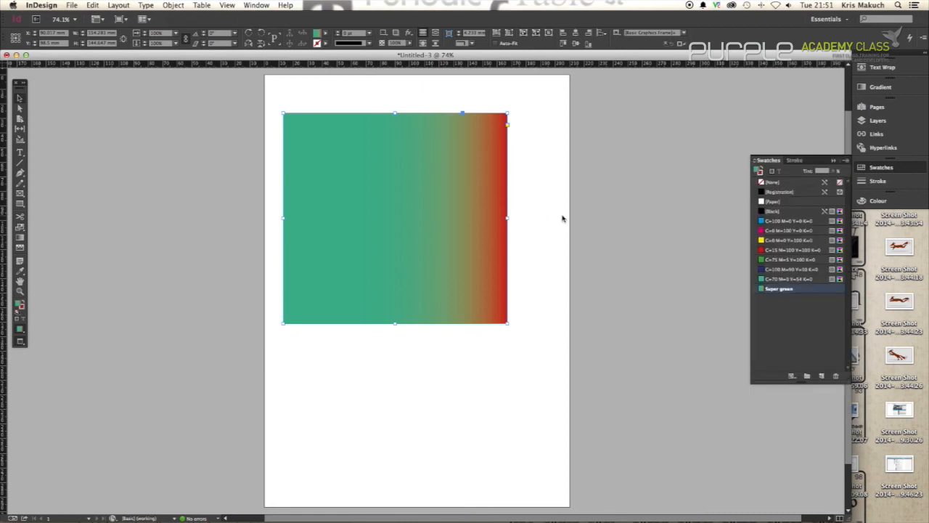
pyautogui.moveTo(404, 290)
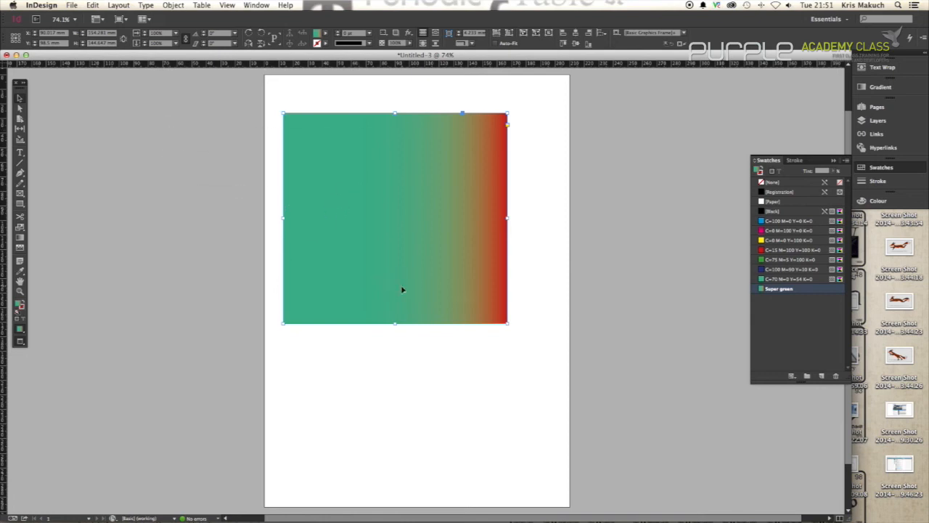
pyautogui.moveTo(315, 193)
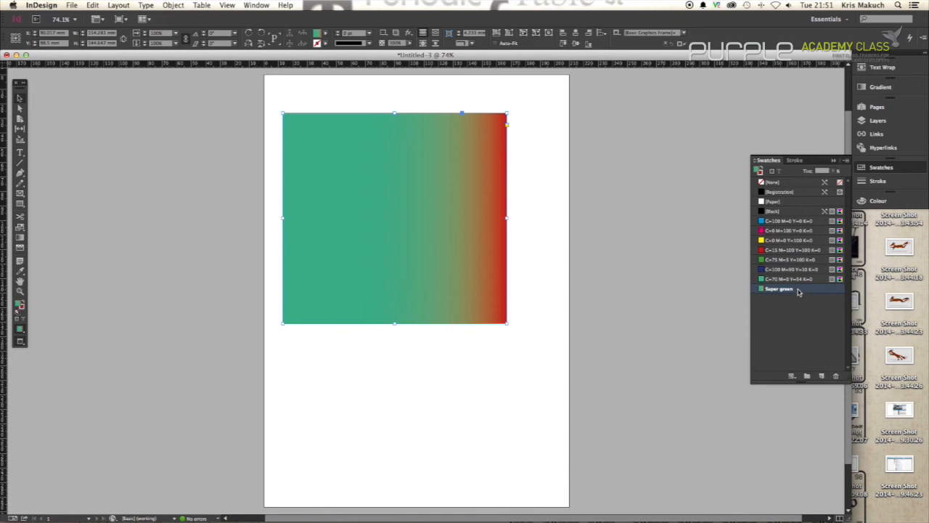
# Edit the Super green swatch: nudge the ramp blend point, set Type to Radial, and confirm.
pyautogui.doubleClick(778, 288)
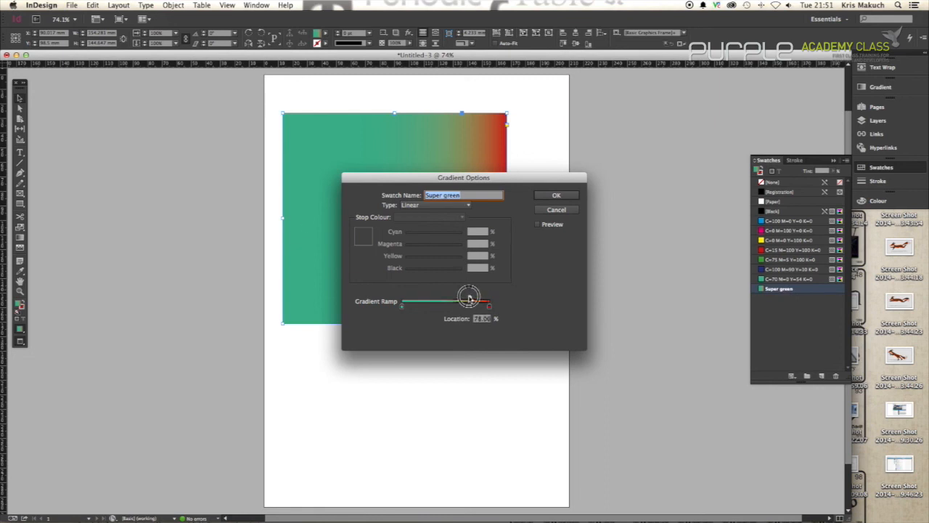
pyautogui.moveTo(470, 296); pyautogui.dragTo(441, 297)
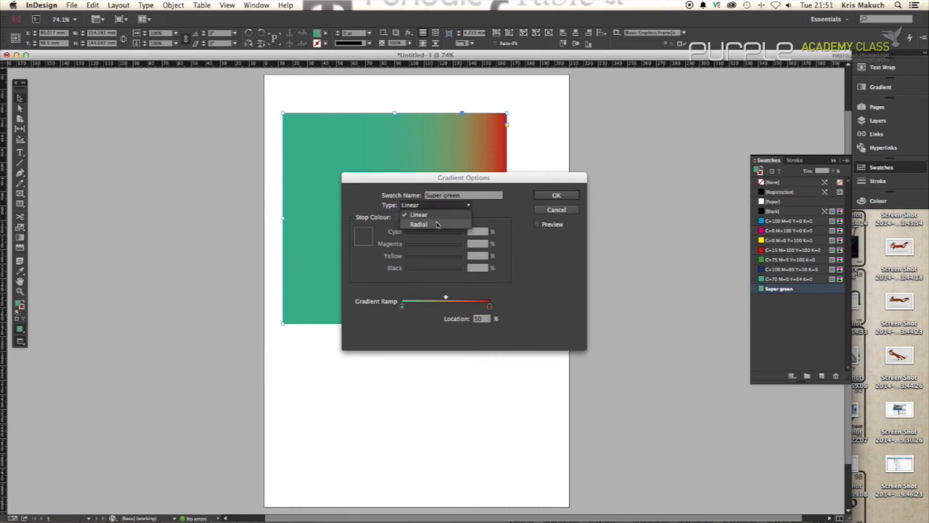
pyautogui.click(418, 223)
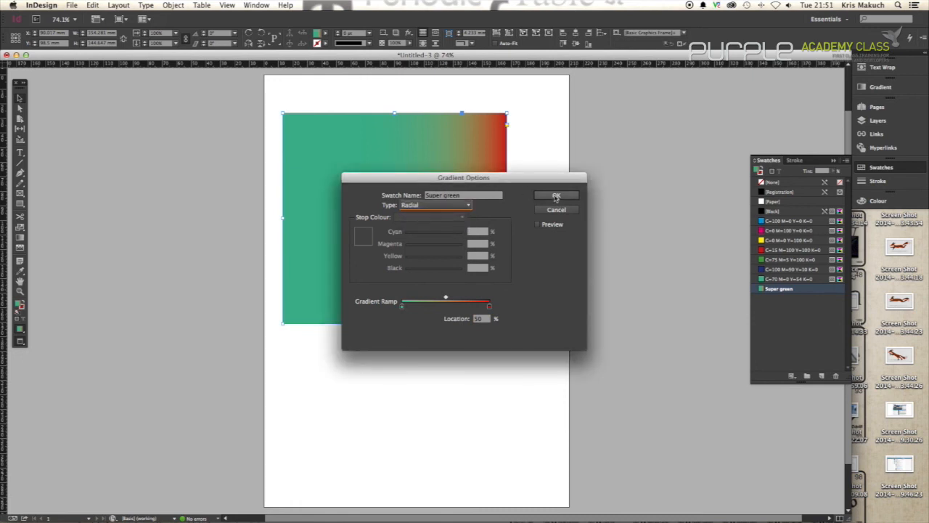
pyautogui.click(556, 195)
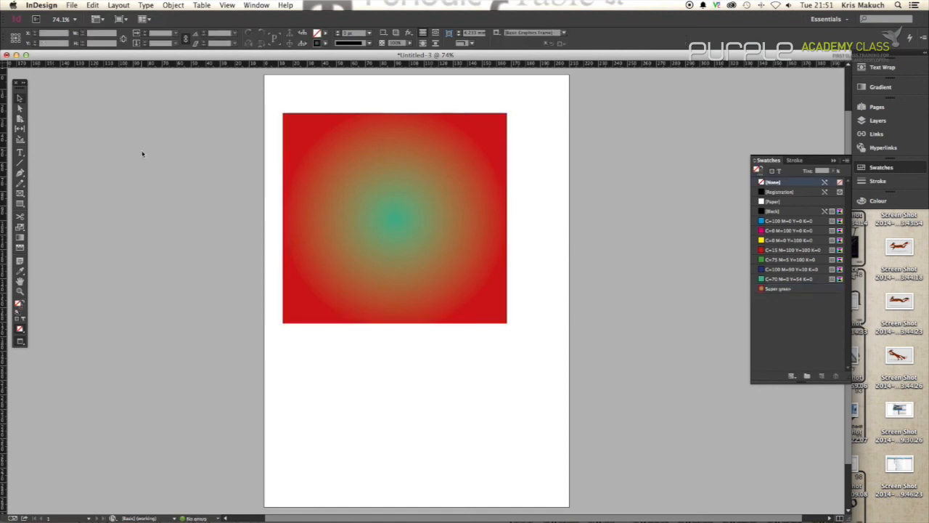